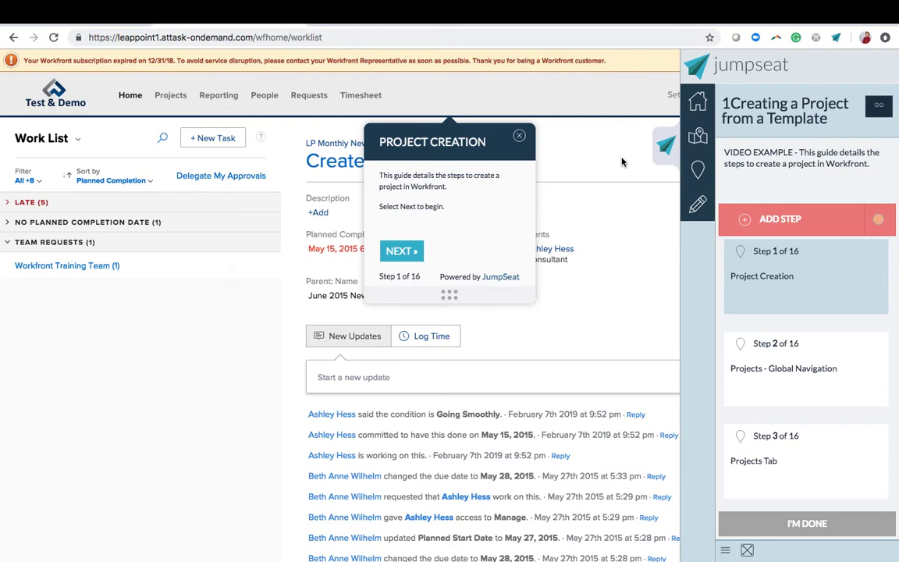
{"action": "mouse_move", "coordinate": [440, 81]}
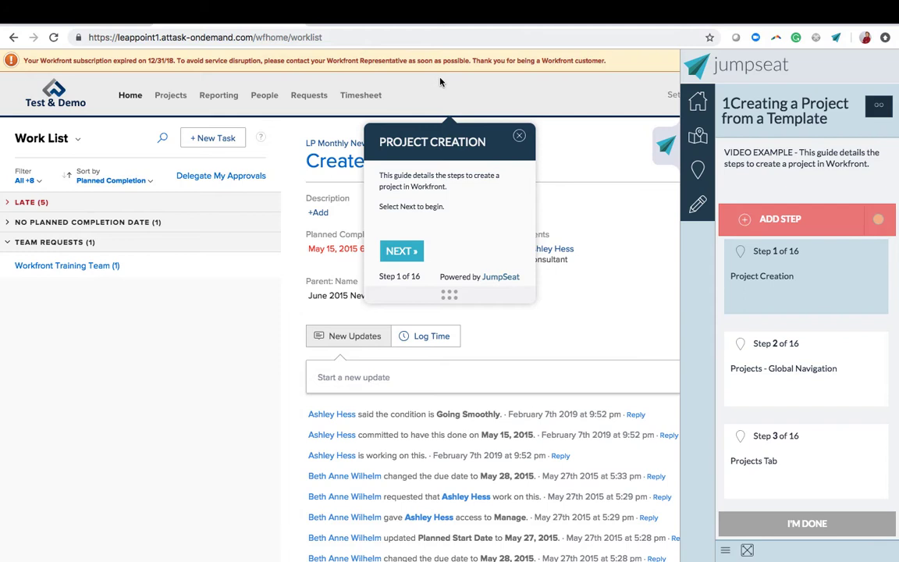
{"action": "mouse_move", "coordinate": [409, 189]}
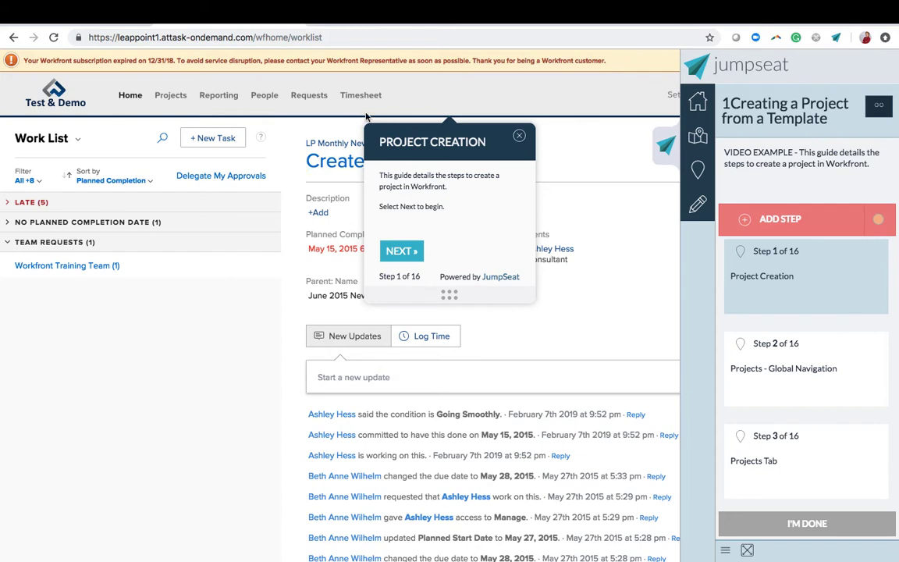
{"action": "mouse_move", "coordinate": [455, 100]}
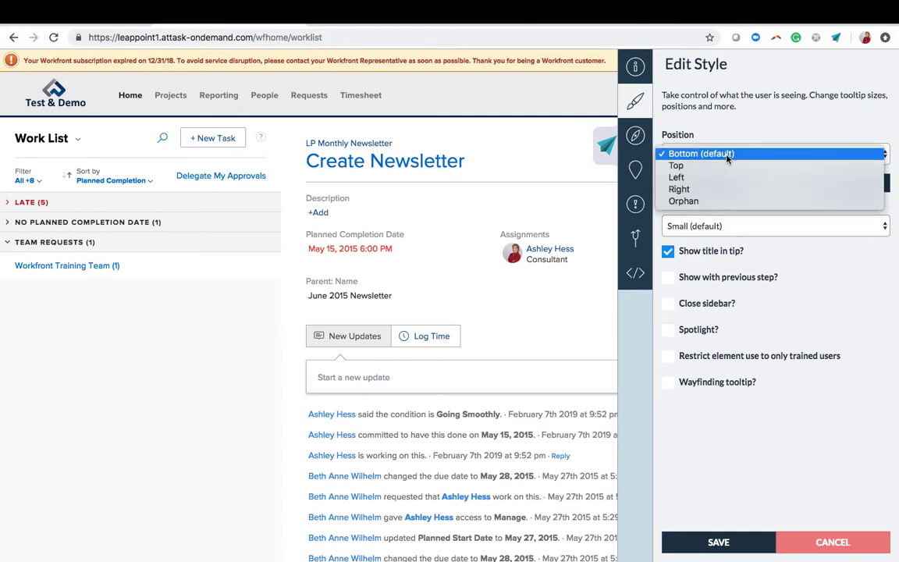
Set the tooltip Position to Orphan and its Size to Medium in Edit Style
{"action": "left_click", "coordinate": [699, 153]}
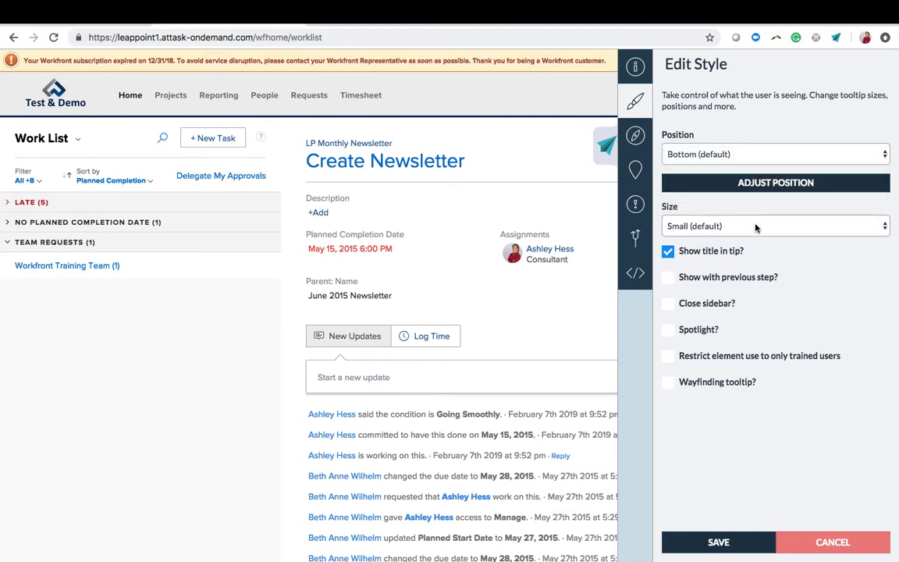
{"action": "left_click", "coordinate": [772, 224]}
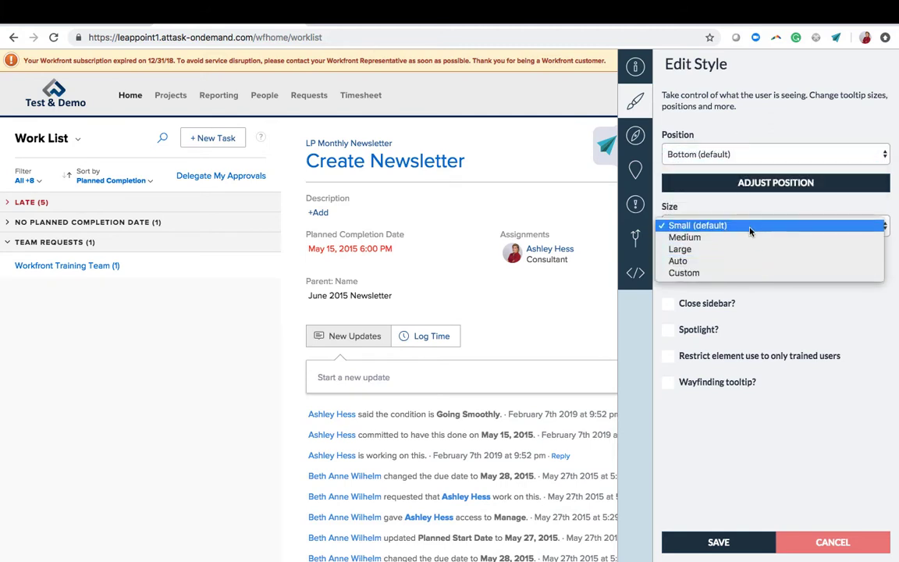
{"action": "left_click", "coordinate": [696, 225]}
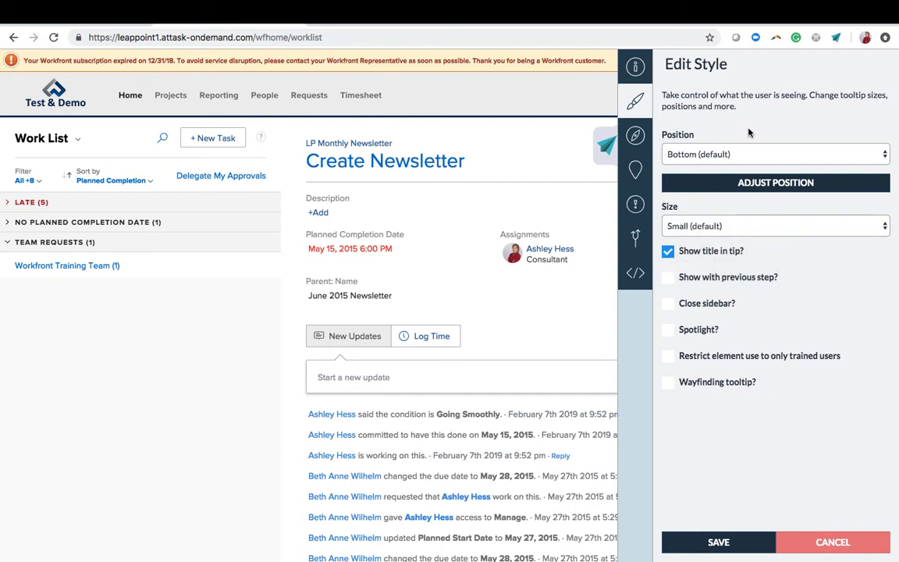
{"action": "mouse_move", "coordinate": [745, 135]}
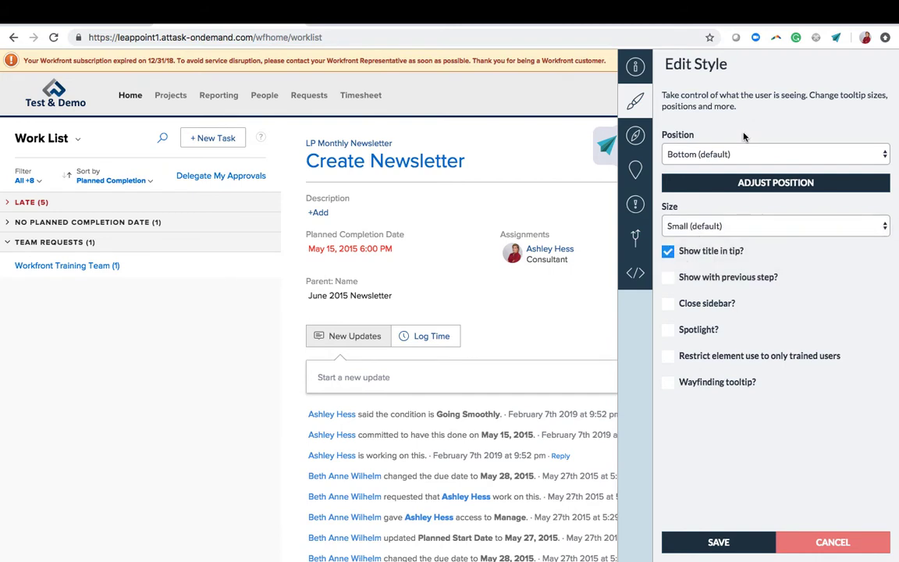
{"action": "left_click", "coordinate": [772, 154]}
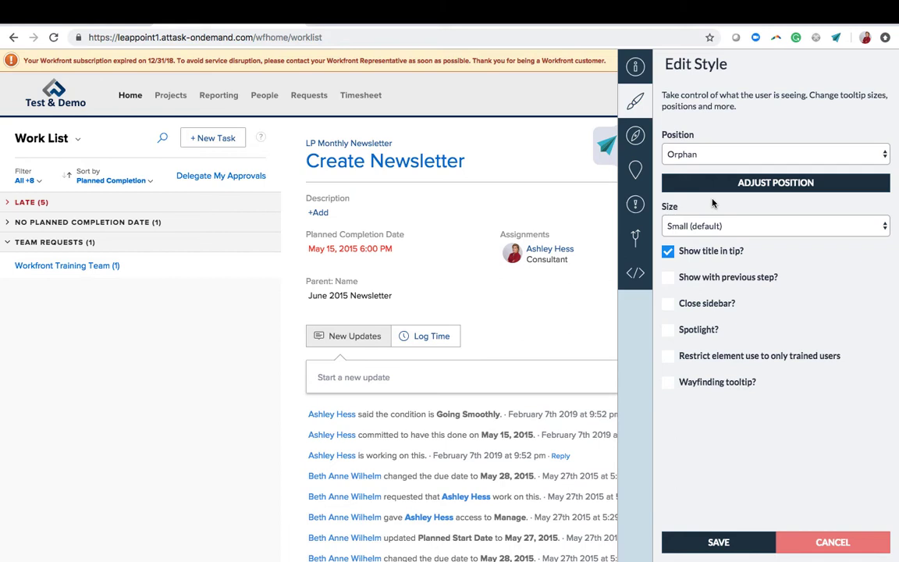
{"action": "left_click", "coordinate": [774, 224]}
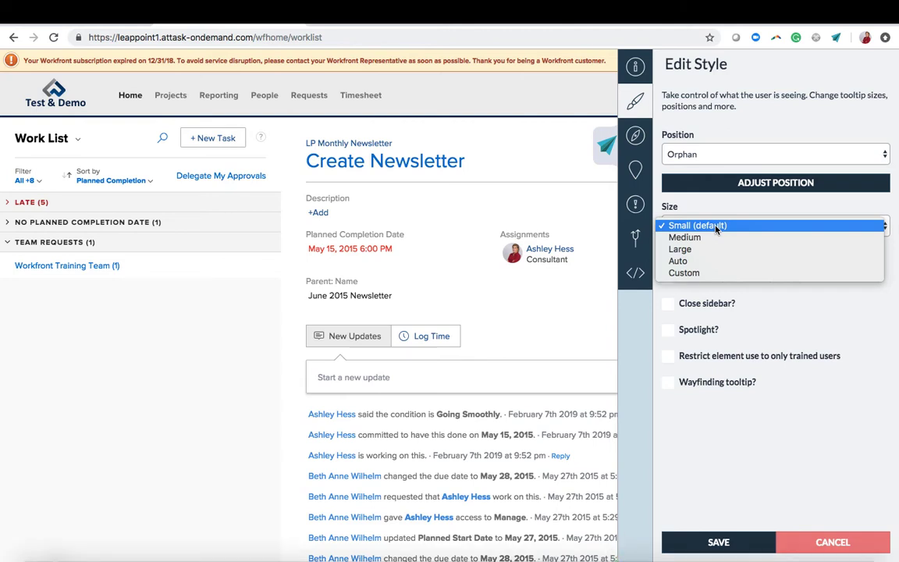
{"action": "left_click", "coordinate": [684, 237]}
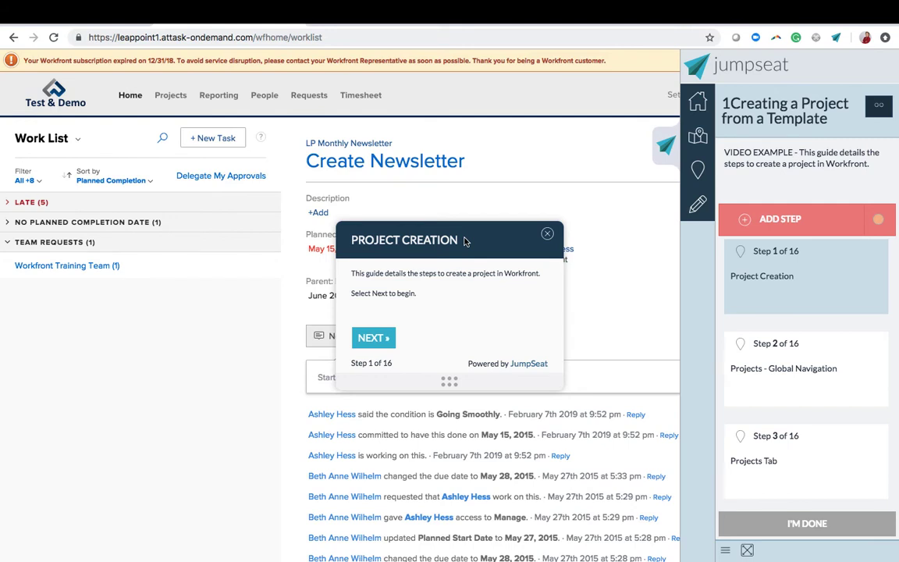
Advance the previewed guide to step 2 of 16, pointing at the Projects tab
{"action": "left_click", "coordinate": [546, 234]}
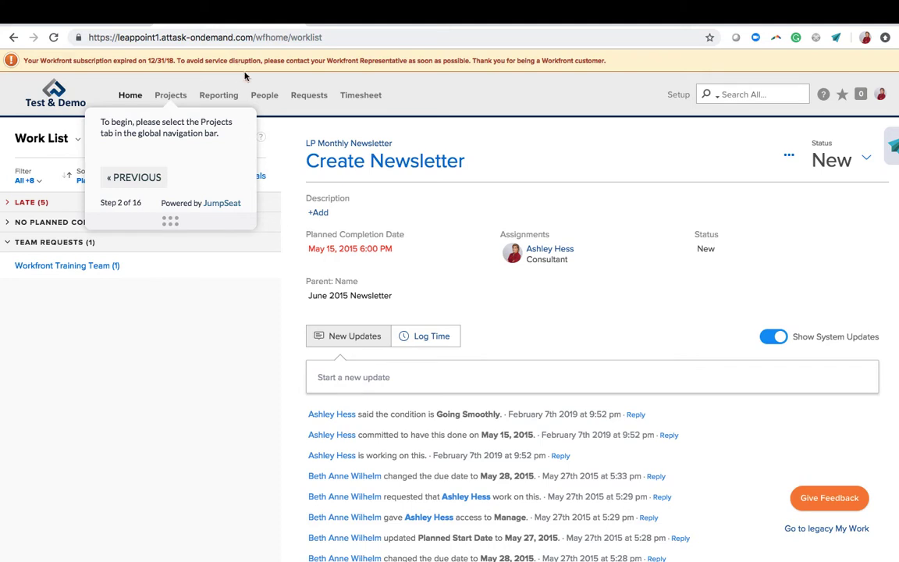
{"action": "mouse_move", "coordinate": [253, 109]}
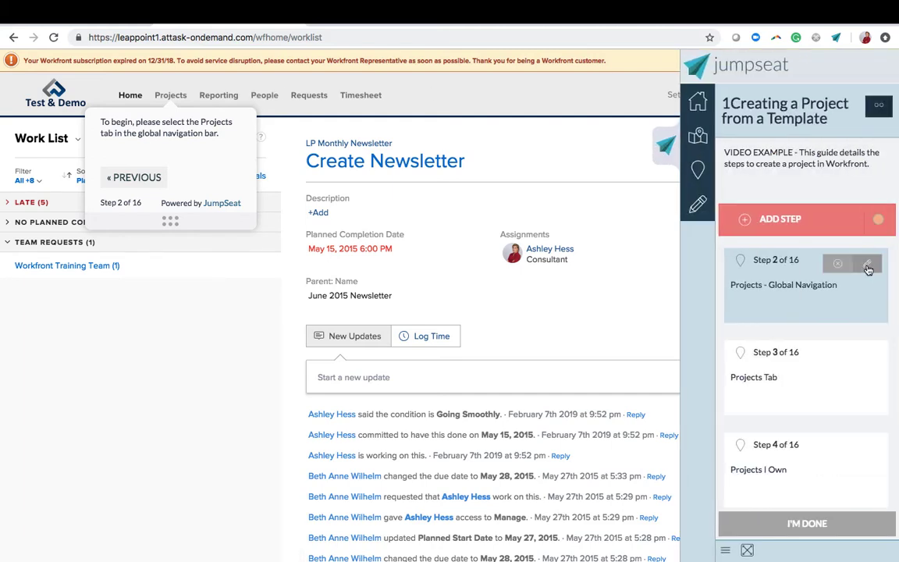
Bring up step 2's Edit Style settings, showing Close sidebar checked
{"action": "left_click", "coordinate": [866, 265]}
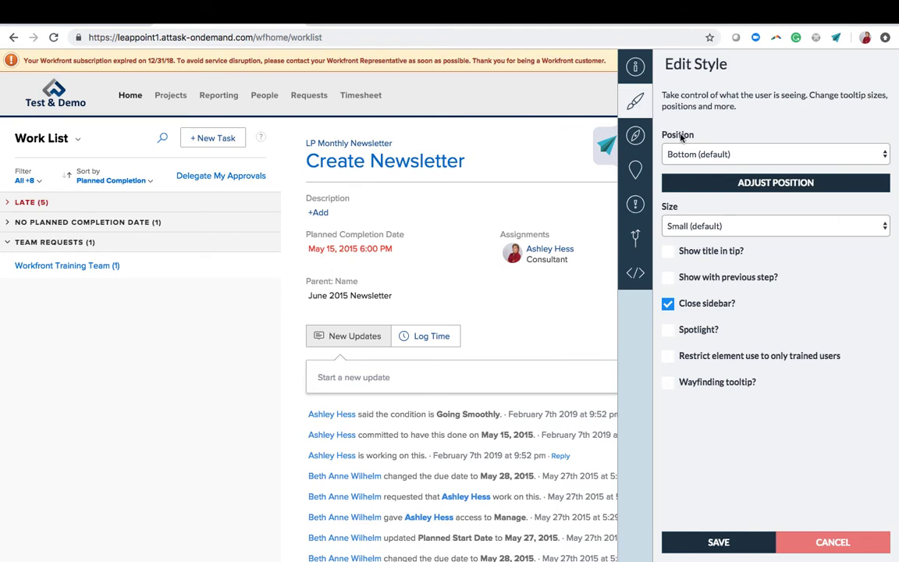
{"action": "mouse_move", "coordinate": [710, 196]}
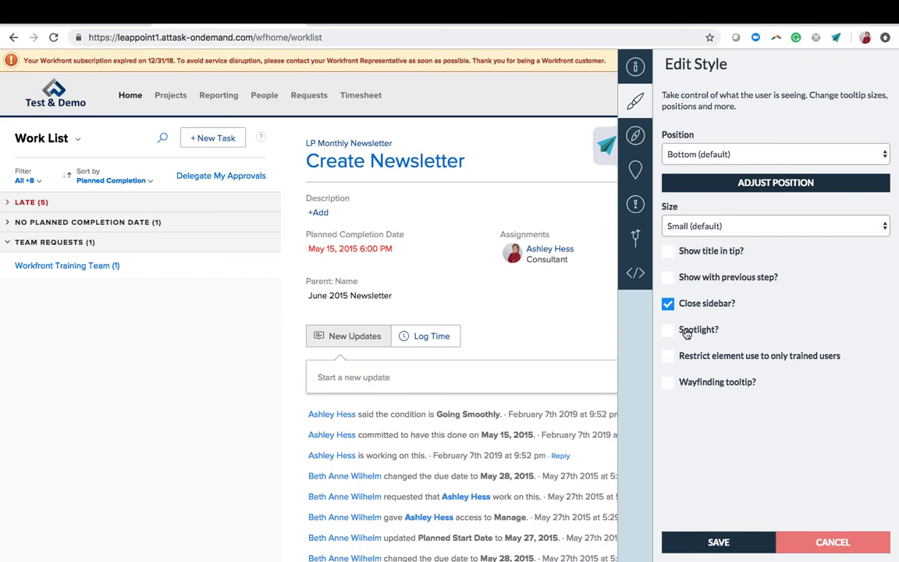
{"action": "mouse_move", "coordinate": [699, 334]}
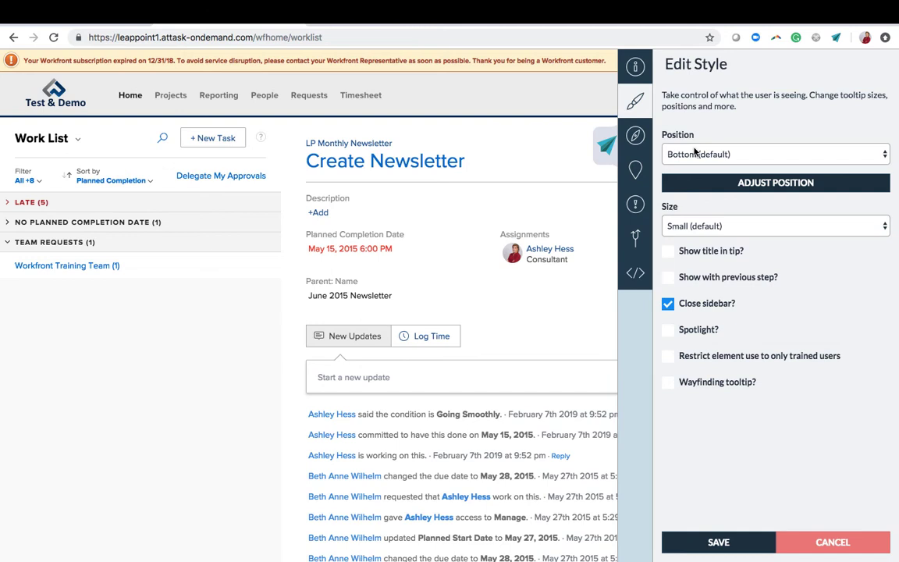
{"action": "mouse_move", "coordinate": [732, 272]}
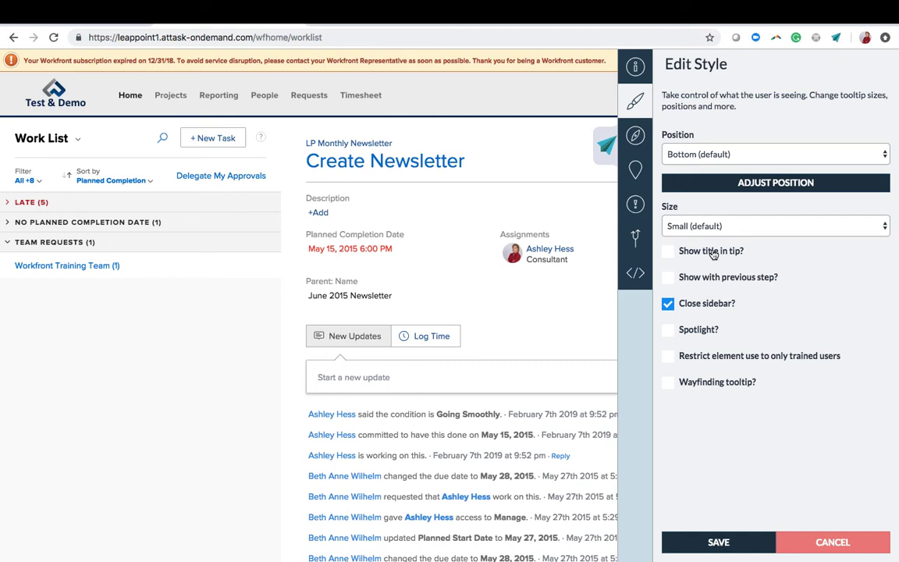
{"action": "mouse_move", "coordinate": [721, 281]}
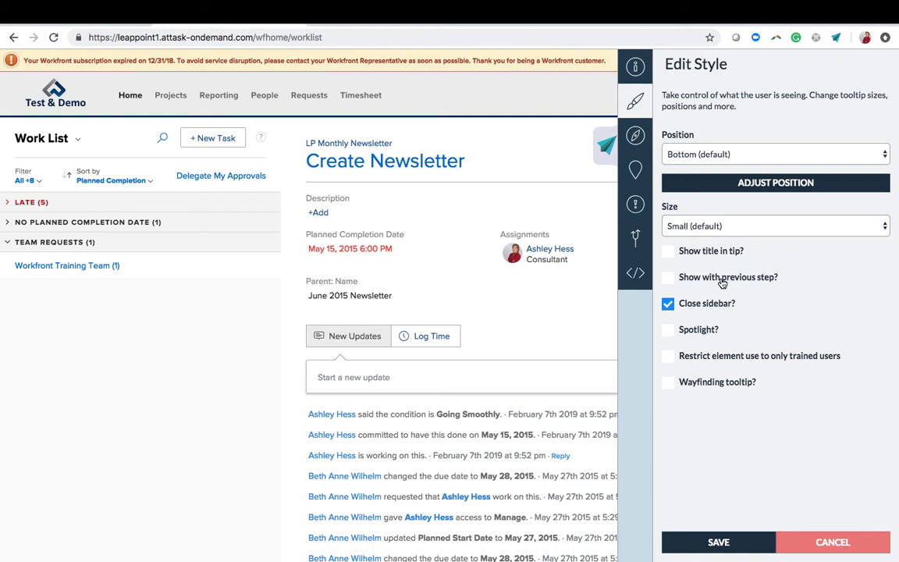
{"action": "mouse_move", "coordinate": [715, 337]}
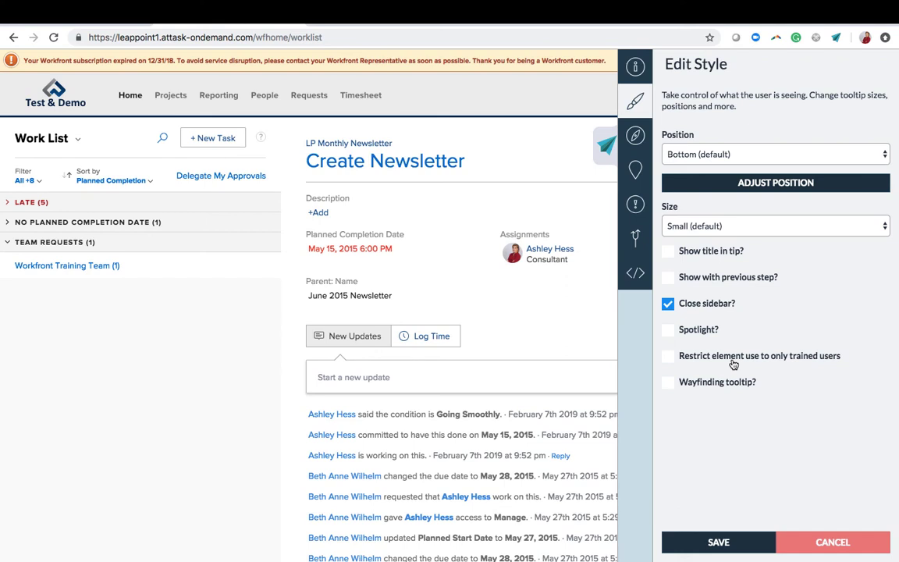
{"action": "left_click", "coordinate": [667, 356]}
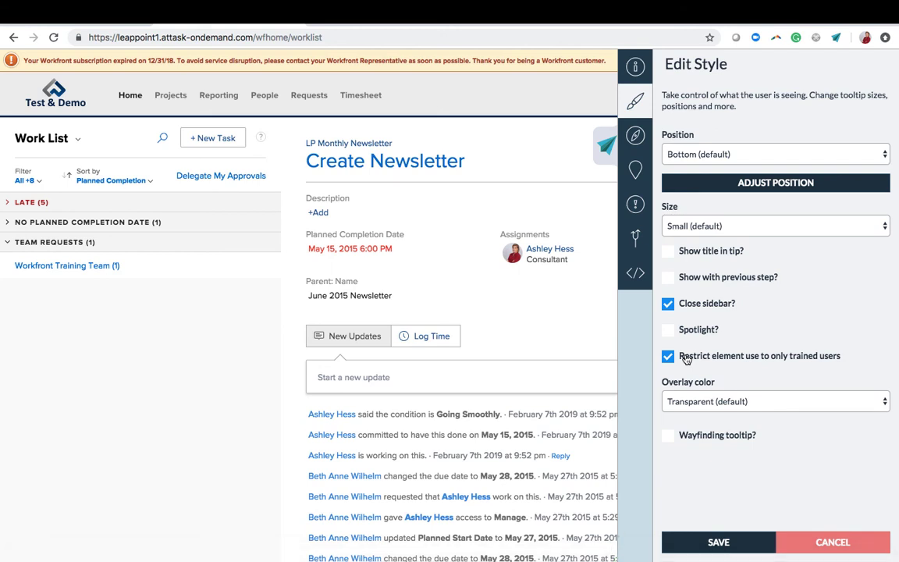
{"action": "left_click", "coordinate": [668, 356]}
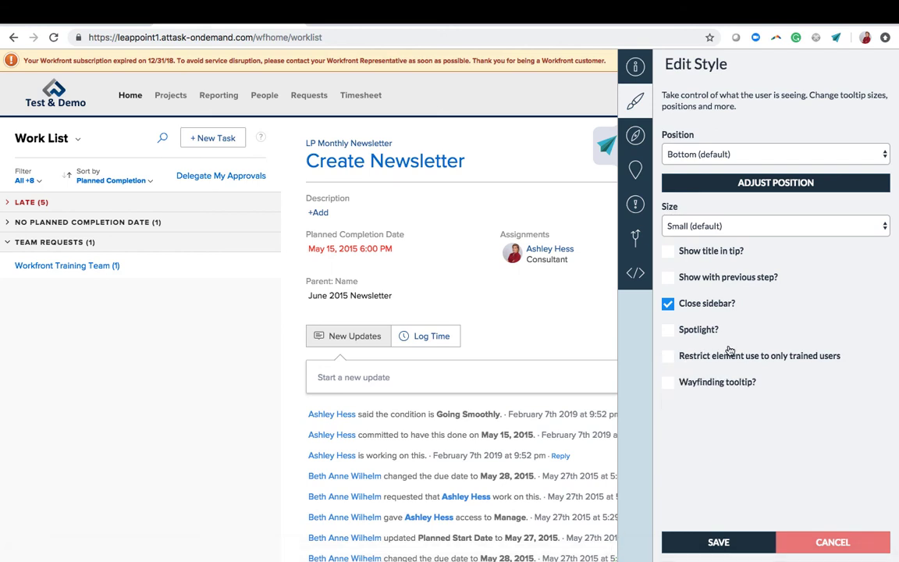
{"action": "mouse_move", "coordinate": [788, 381]}
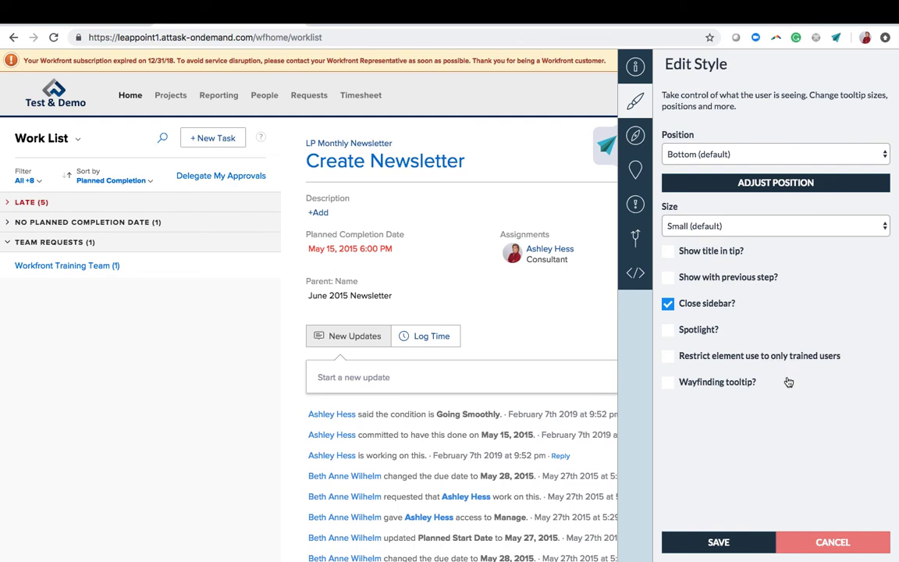